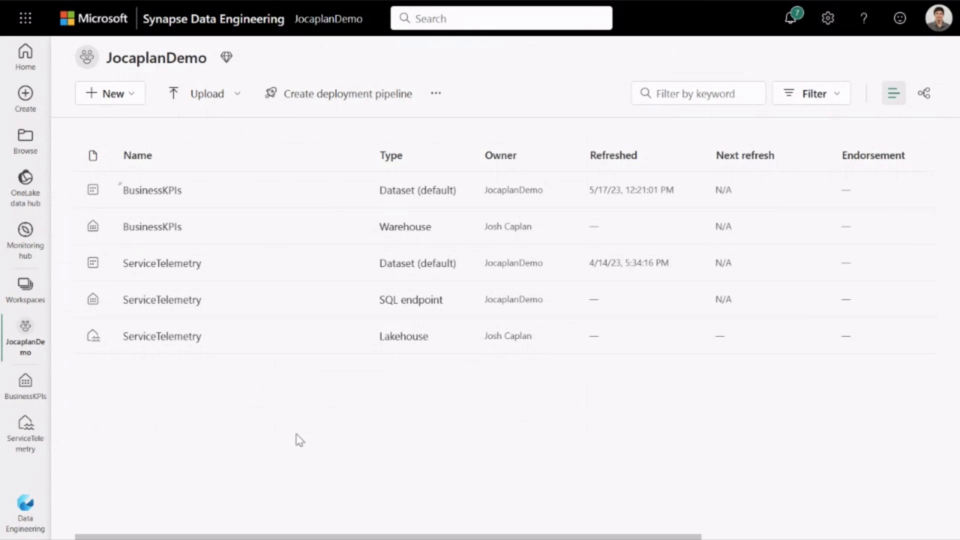
{"action": "mouse_move", "coordinate": [160, 415]}
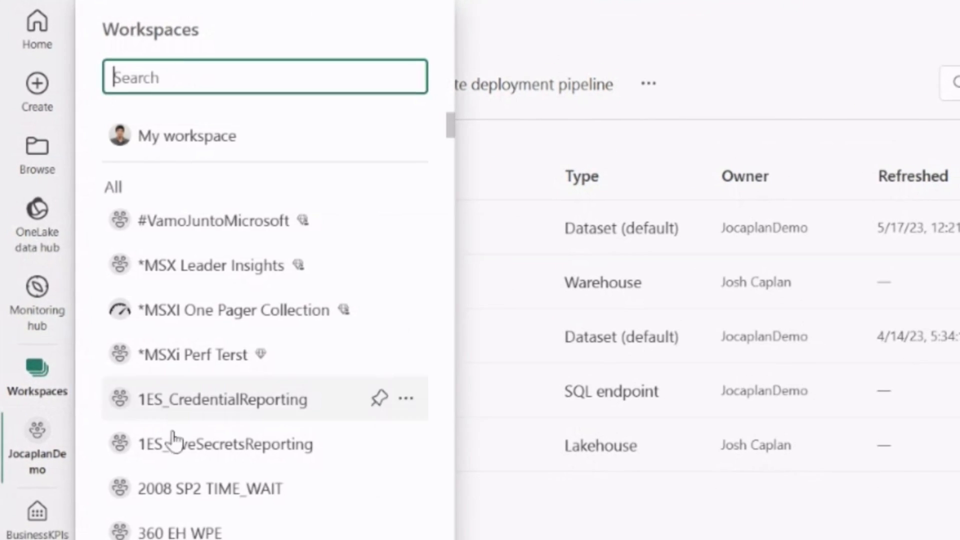
Step: Open the BusinessKPIs warehouse and expand dbo Tables to reveal the customer table
{"action": "scroll", "scroll_direction": "down", "scroll_amount": 3}
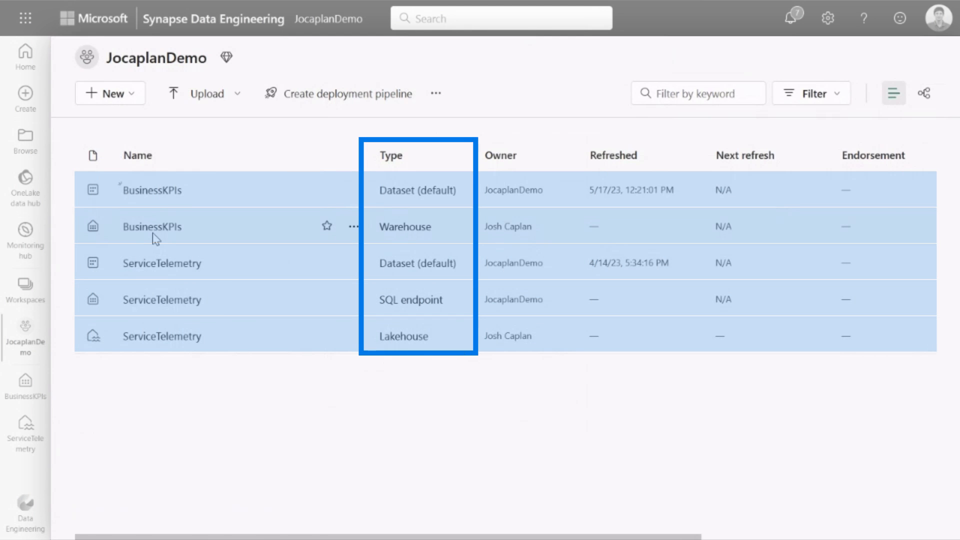
{"action": "left_click", "coordinate": [152, 226]}
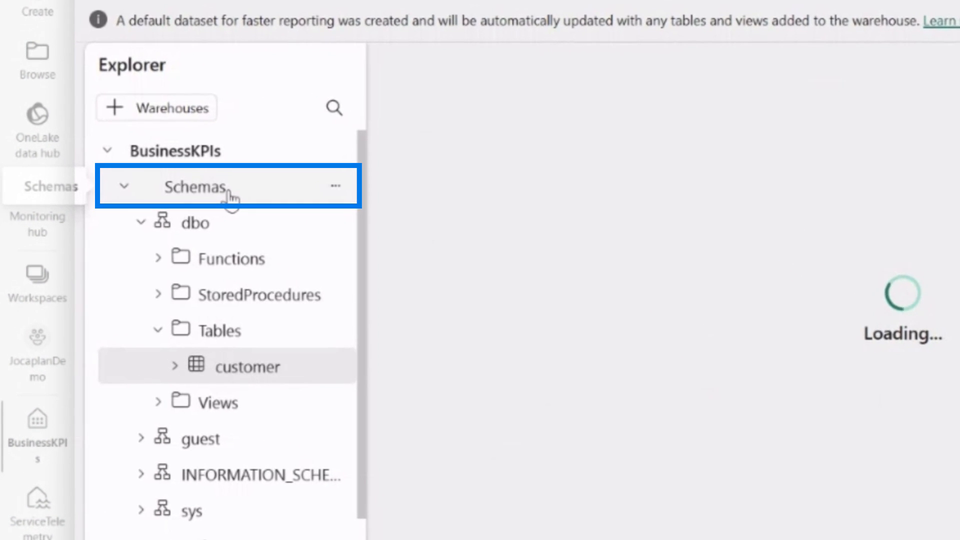
{"action": "left_click", "coordinate": [247, 366]}
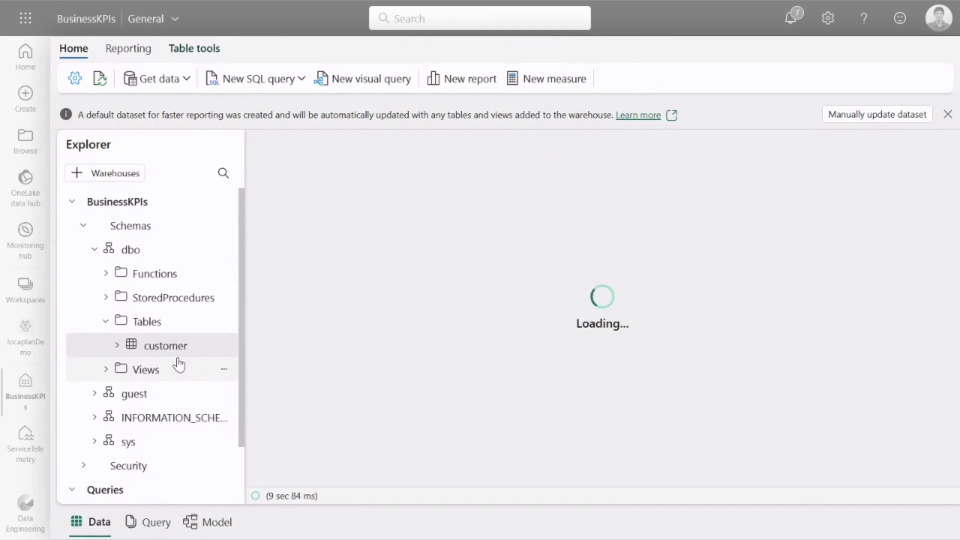
{"action": "left_click", "coordinate": [165, 346]}
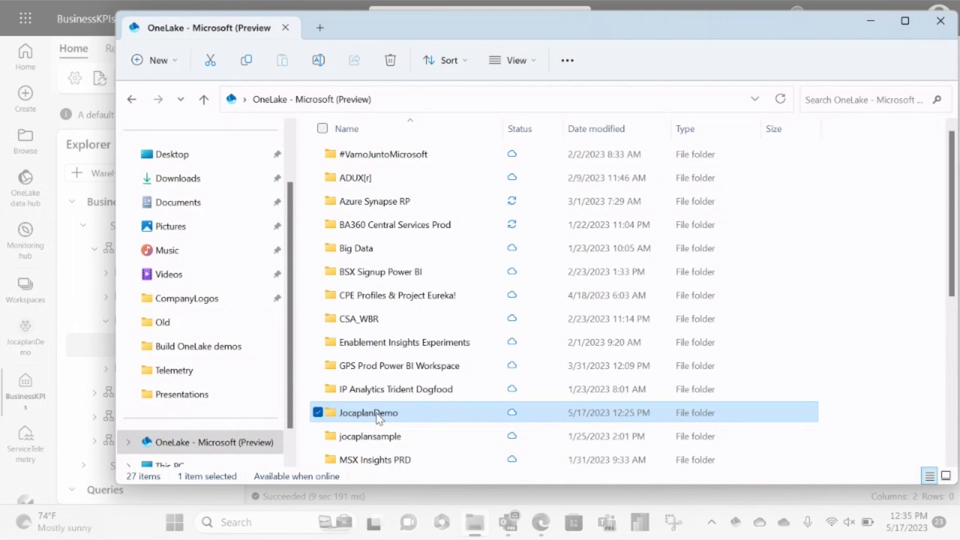
Step: Browse OneLake through JocaplanDemo, BusinessKPIs.Datawarehouse, Tables and dbo folders
{"action": "double_click", "coordinate": [369, 414]}
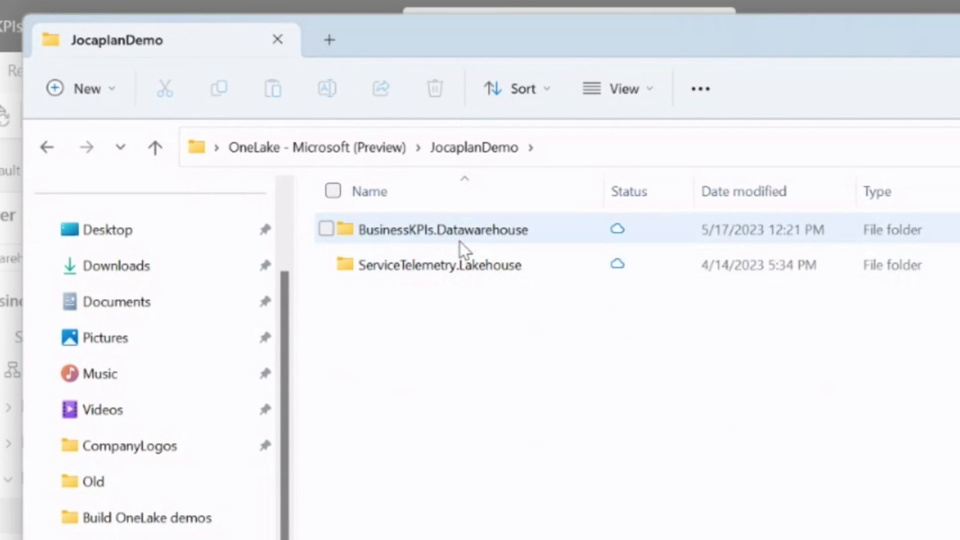
{"action": "double_click", "coordinate": [440, 230]}
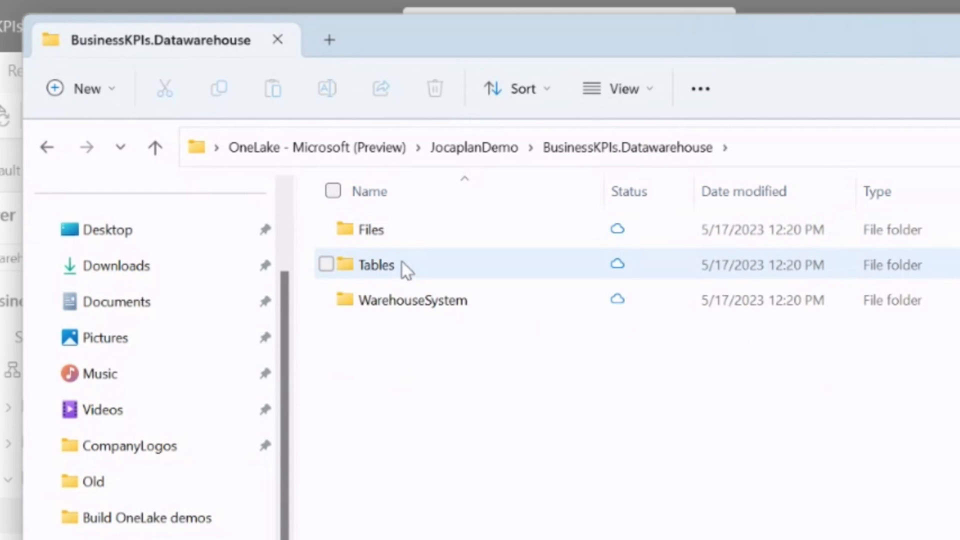
{"action": "double_click", "coordinate": [376, 265]}
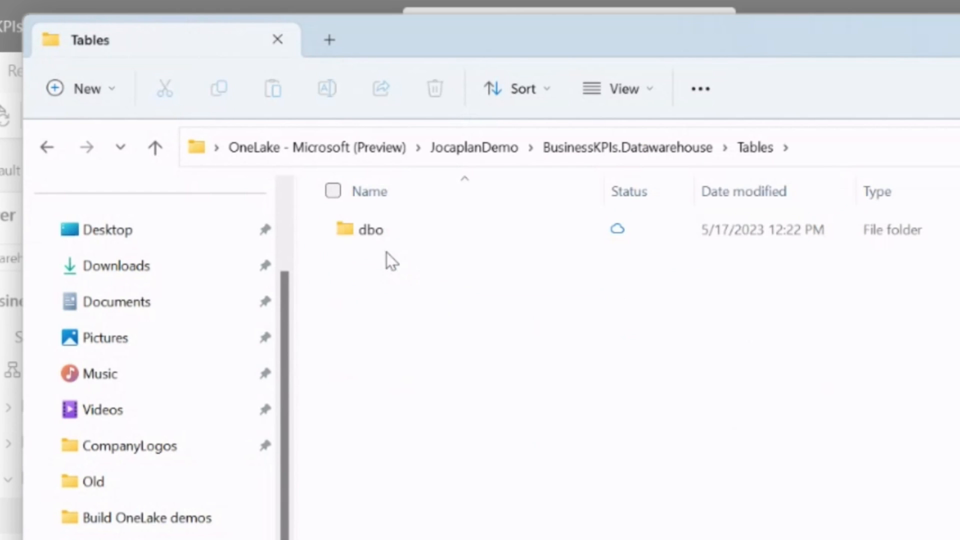
{"action": "double_click", "coordinate": [370, 230]}
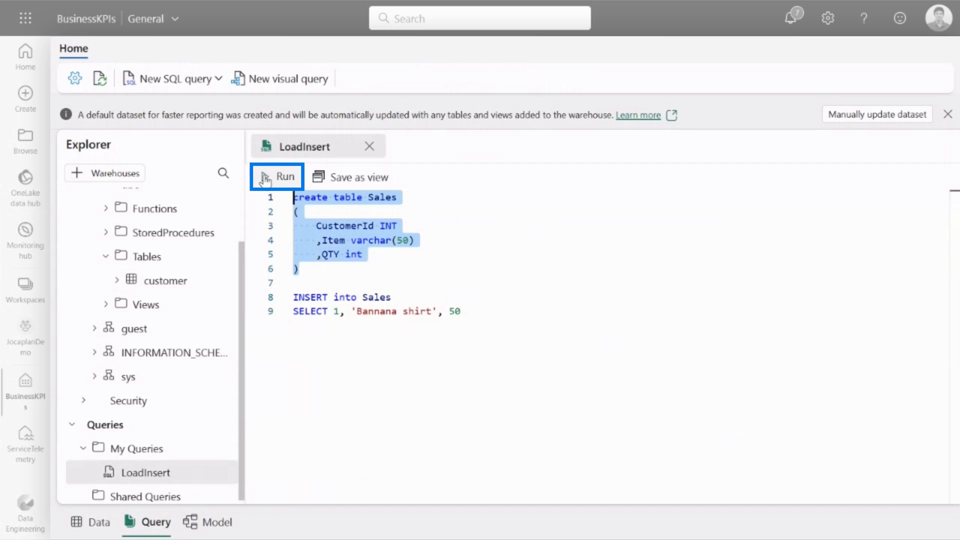
Step: Run the CREATE TABLE Sales and INSERT statements adding the Bannana shirt row (quantity 50)
{"action": "left_click", "coordinate": [272, 177]}
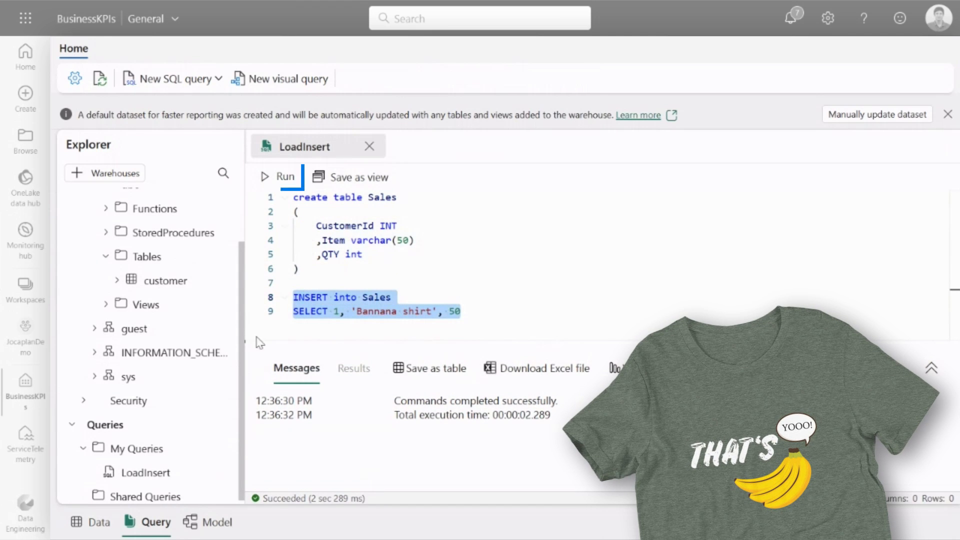
{"action": "left_click", "coordinate": [278, 177]}
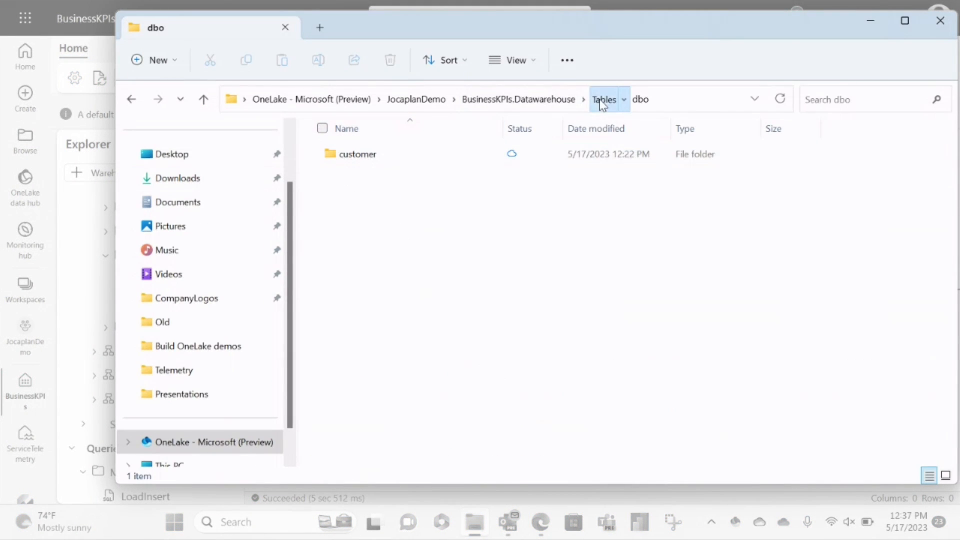
Step: Go back to the warehouse Tables folder, then open dbo and the new Sales folder
{"action": "right_click", "coordinate": [370, 94]}
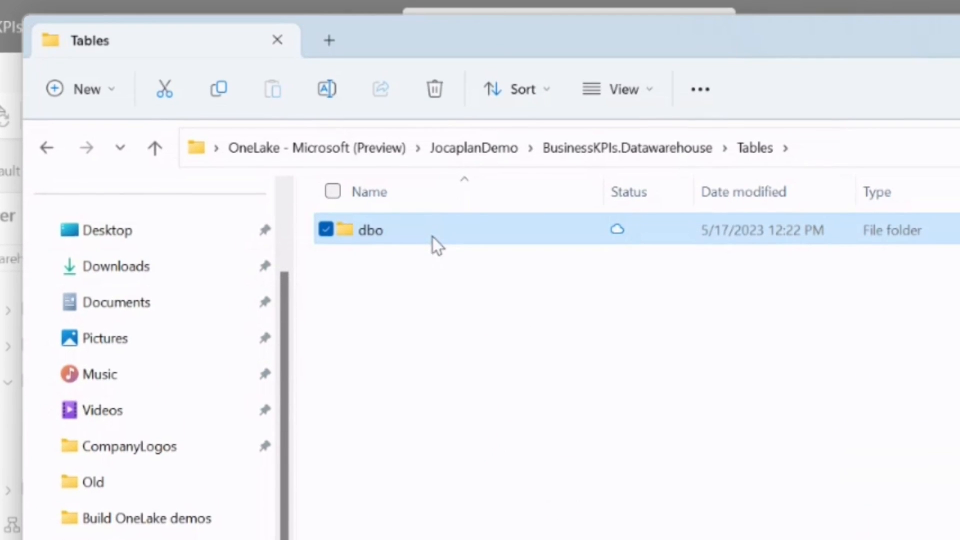
{"action": "double_click", "coordinate": [370, 230]}
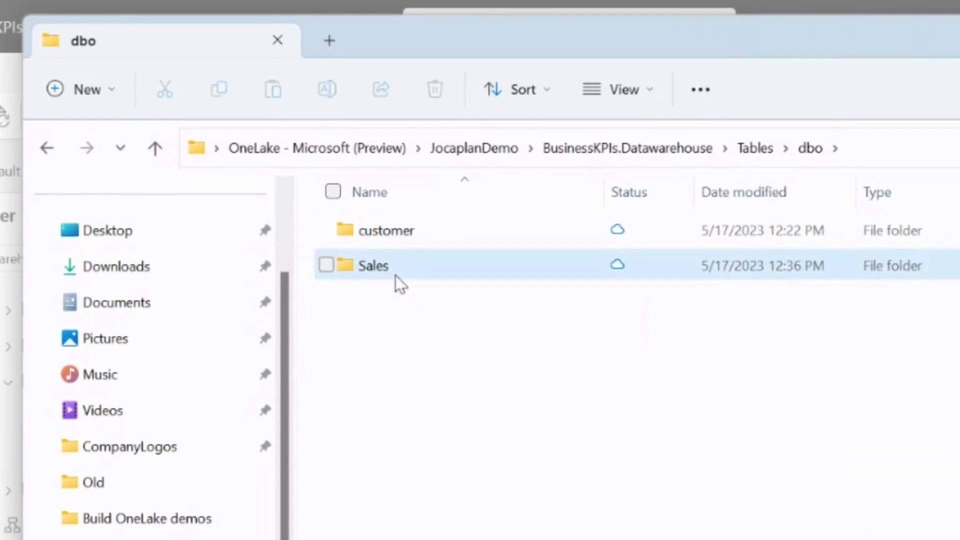
{"action": "double_click", "coordinate": [372, 266]}
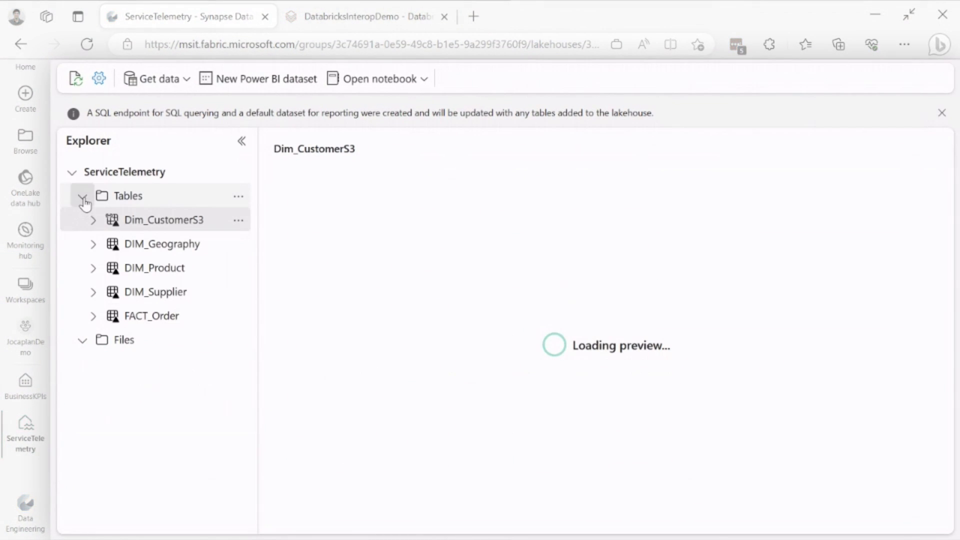
Step: Collapse the ServiceTelemetry lakehouse Tables list and show its Files section
{"action": "left_click", "coordinate": [82, 197]}
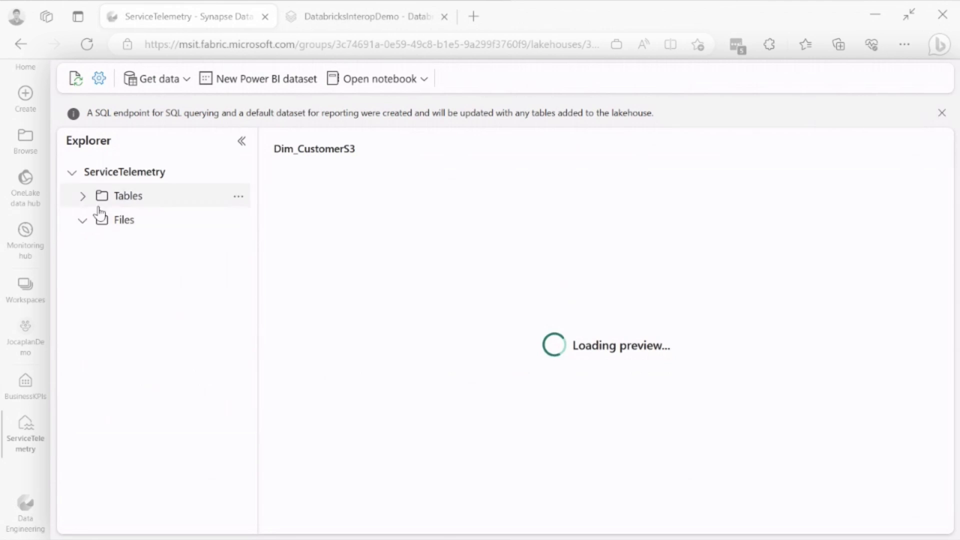
{"action": "left_click", "coordinate": [124, 220]}
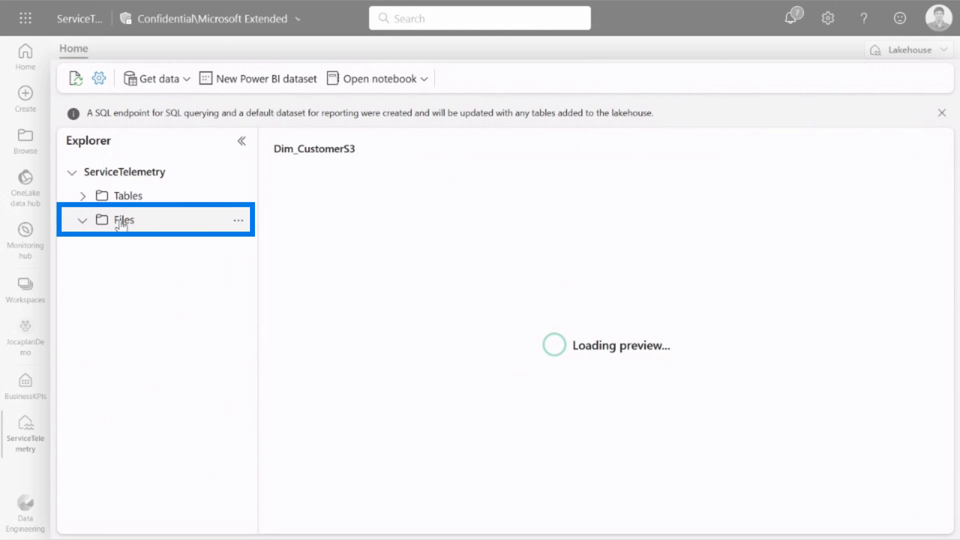
{"action": "left_click", "coordinate": [122, 220]}
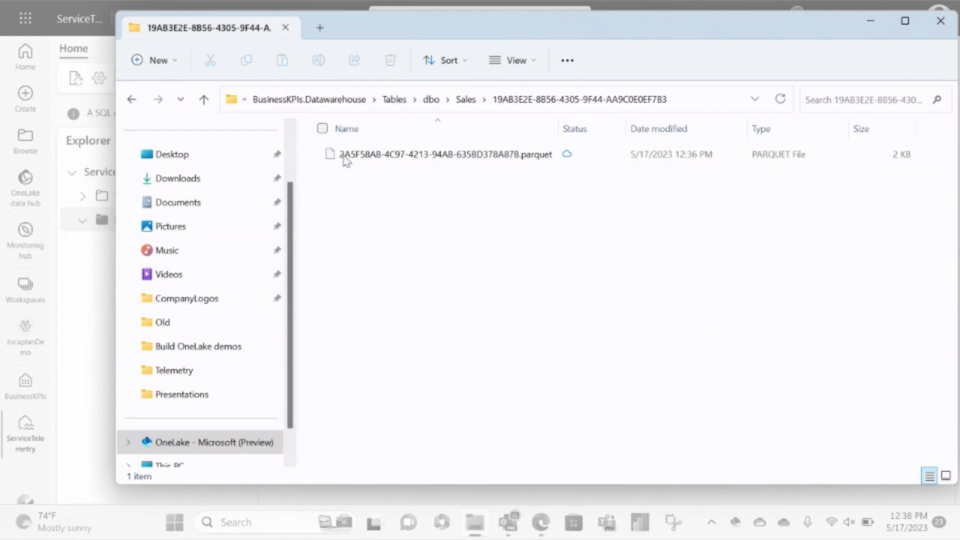
Step: Paste CompanyLogos into OneLake's ServiceTelemetry.Lakehouse Files folder and open its Retail subfolder
{"action": "left_click", "coordinate": [308, 99]}
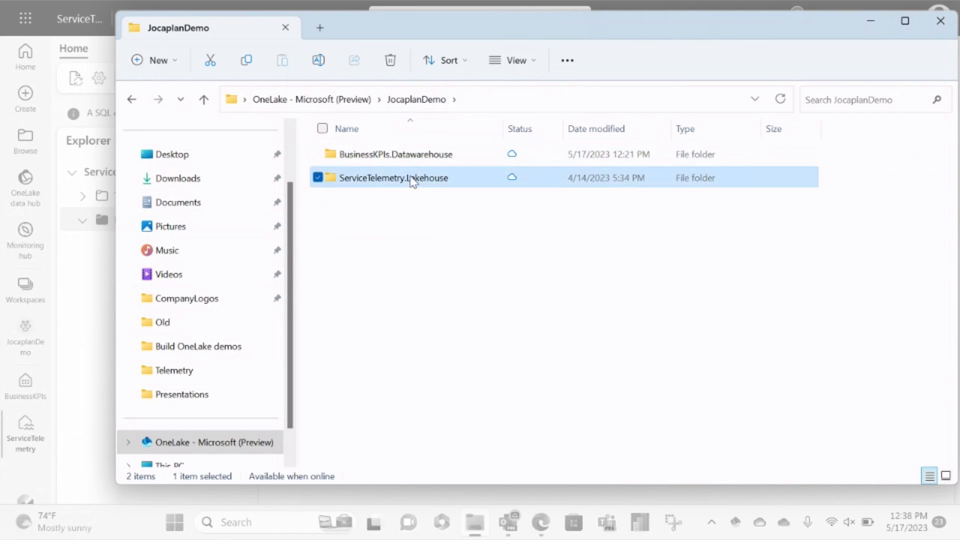
{"action": "double_click", "coordinate": [393, 179]}
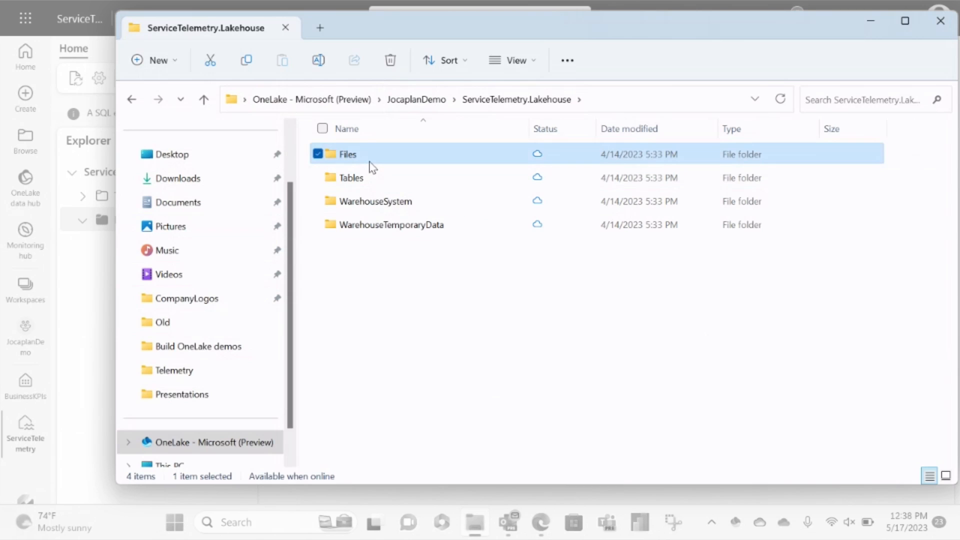
{"action": "double_click", "coordinate": [347, 154]}
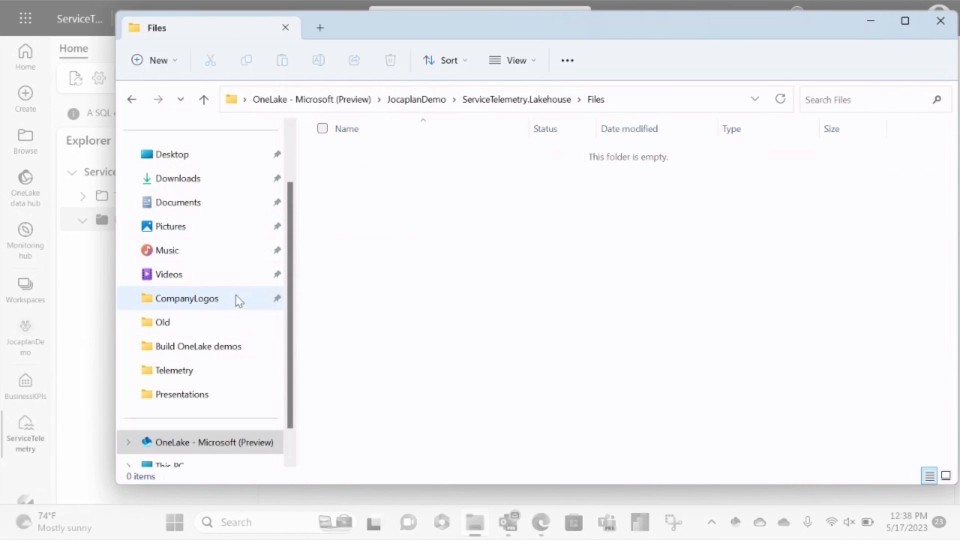
{"action": "right_click", "coordinate": [186, 298]}
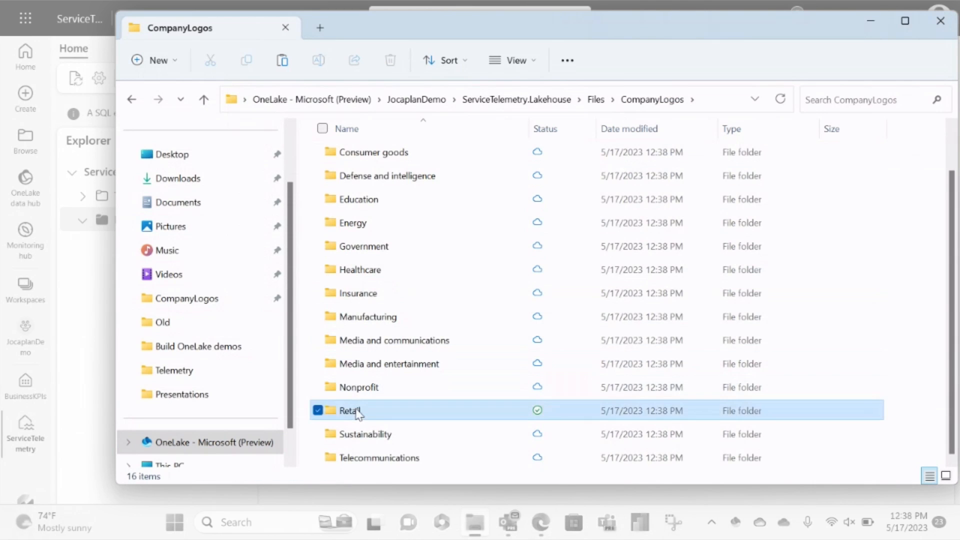
{"action": "double_click", "coordinate": [349, 411]}
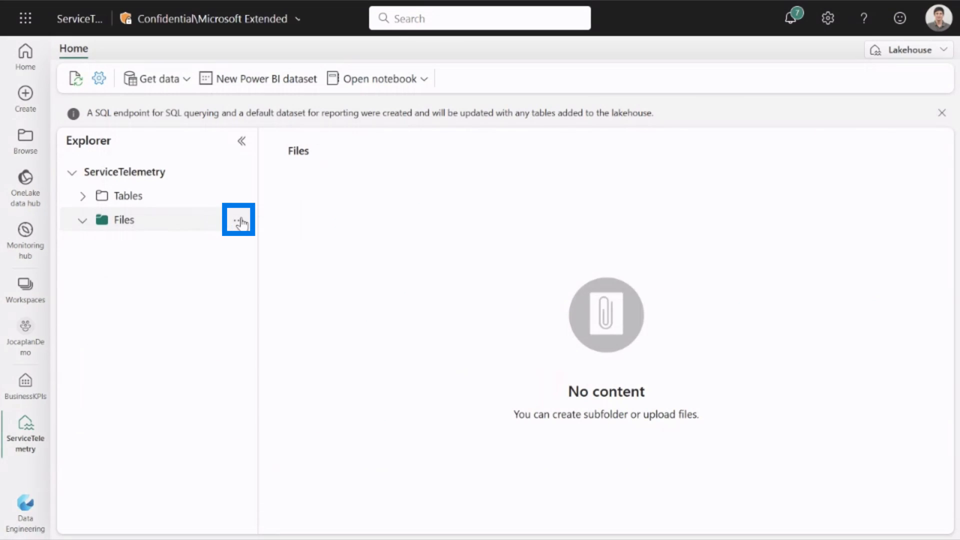
Step: Refresh the lakehouse Files section so the CompanyLogos folders appear
{"action": "left_click", "coordinate": [239, 220]}
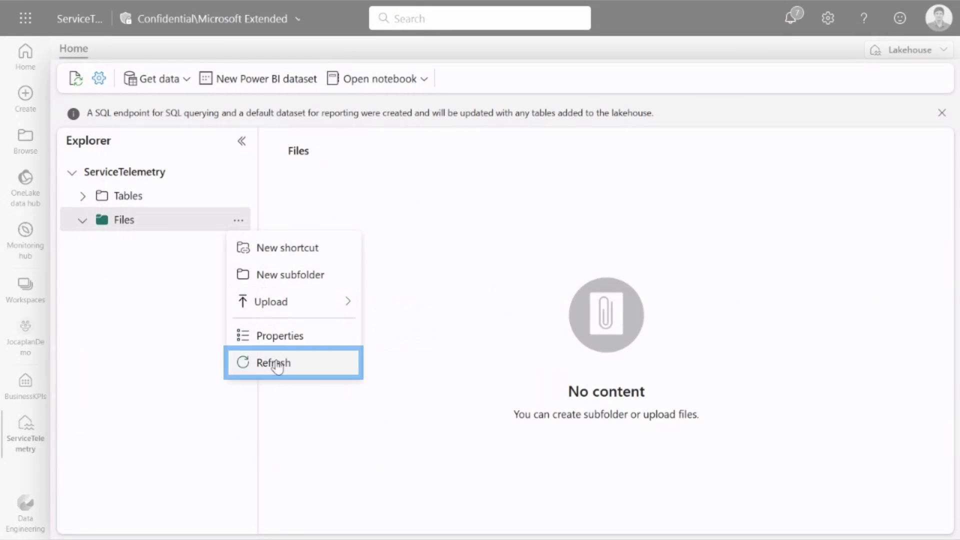
{"action": "left_click", "coordinate": [273, 363]}
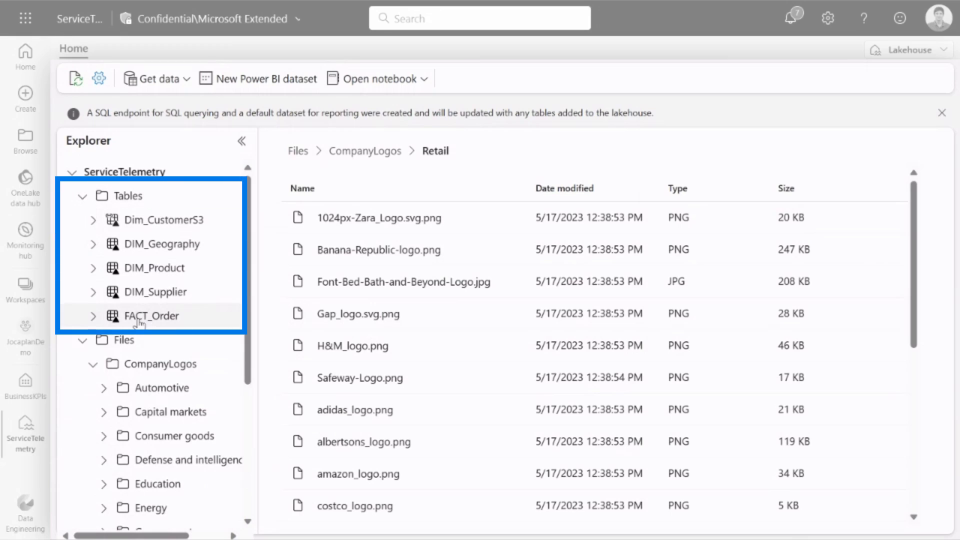
{"action": "mouse_move", "coordinate": [185, 269]}
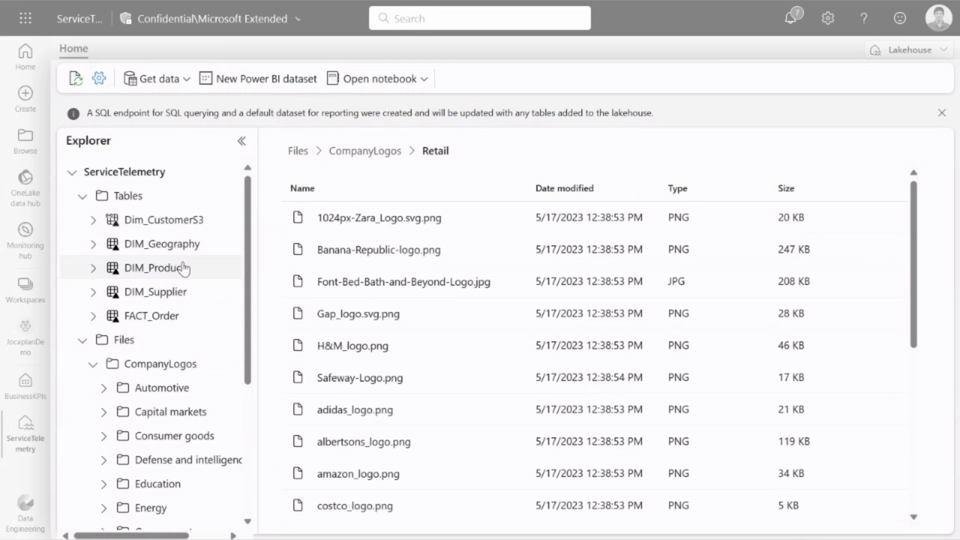
Step: View the underlying files of the FACT_Order table
{"action": "right_click", "coordinate": [150, 316]}
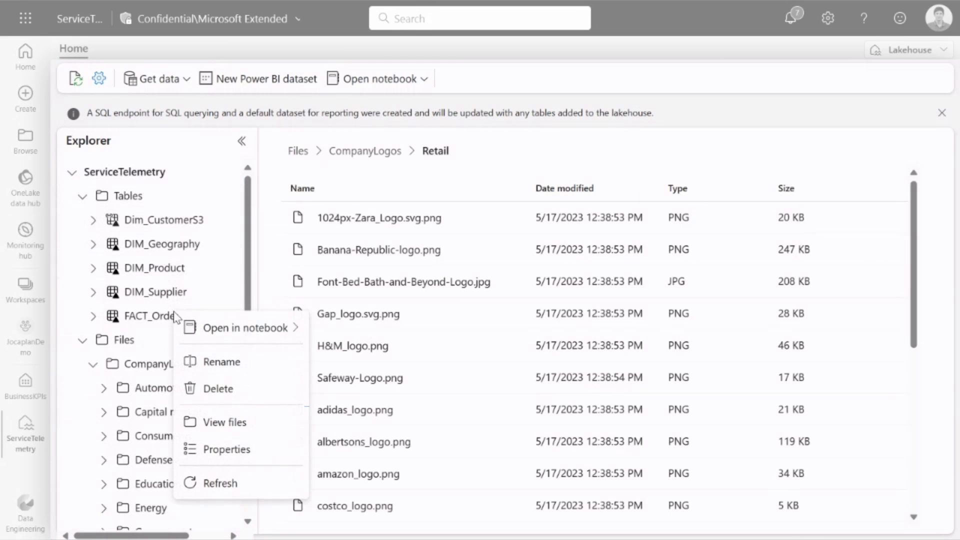
{"action": "left_click", "coordinate": [226, 422]}
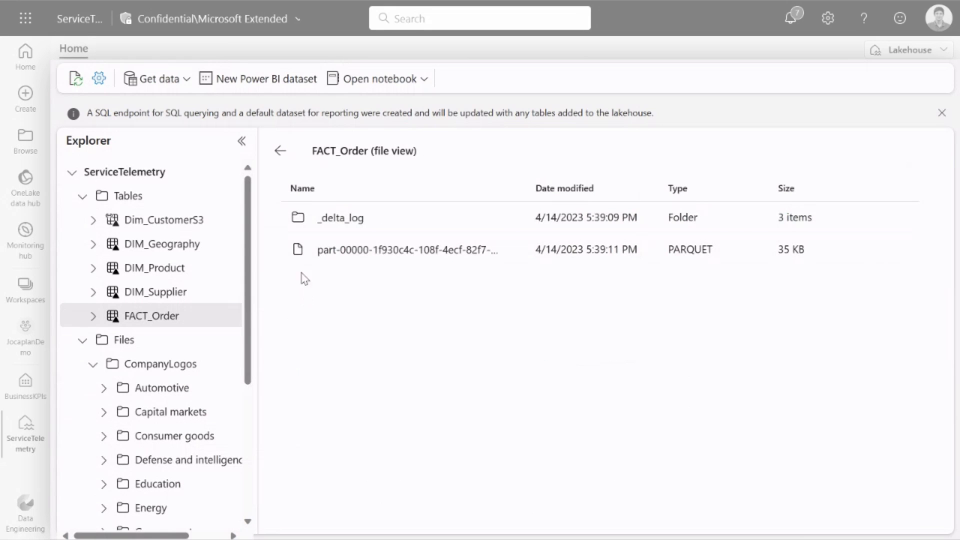
{"action": "mouse_move", "coordinate": [332, 257]}
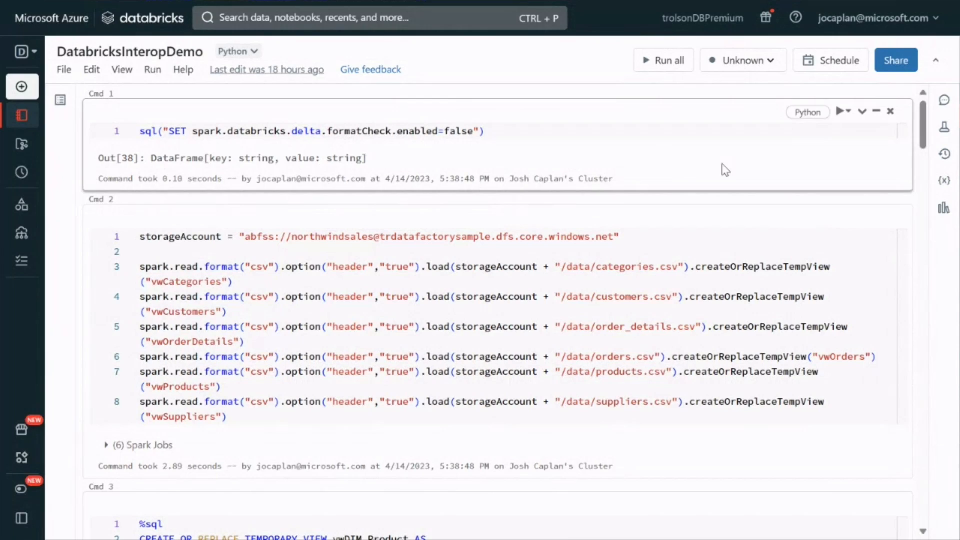
{"action": "mouse_move", "coordinate": [828, 203]}
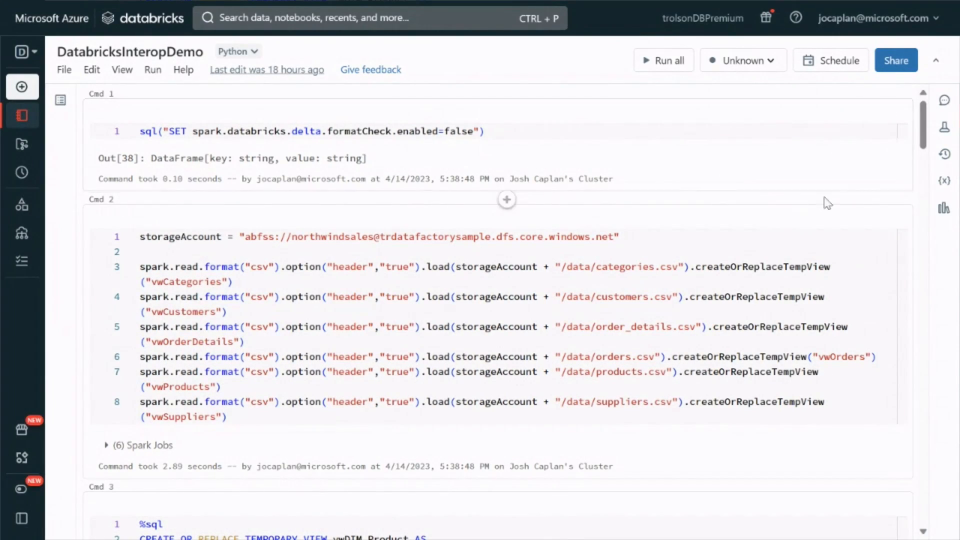
{"action": "scroll", "scroll_direction": "down", "scroll_amount": 3}
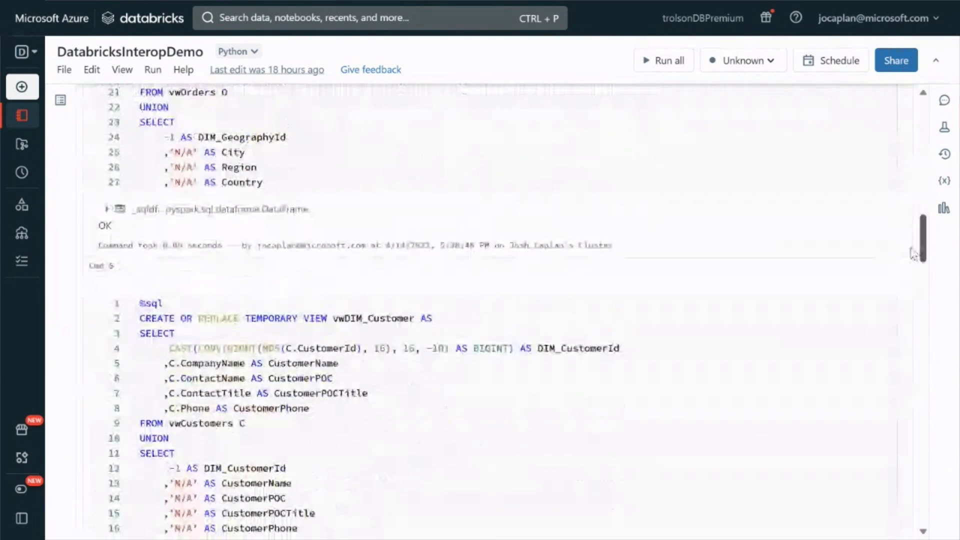
{"action": "scroll", "scroll_direction": "down", "scroll_amount": 3}
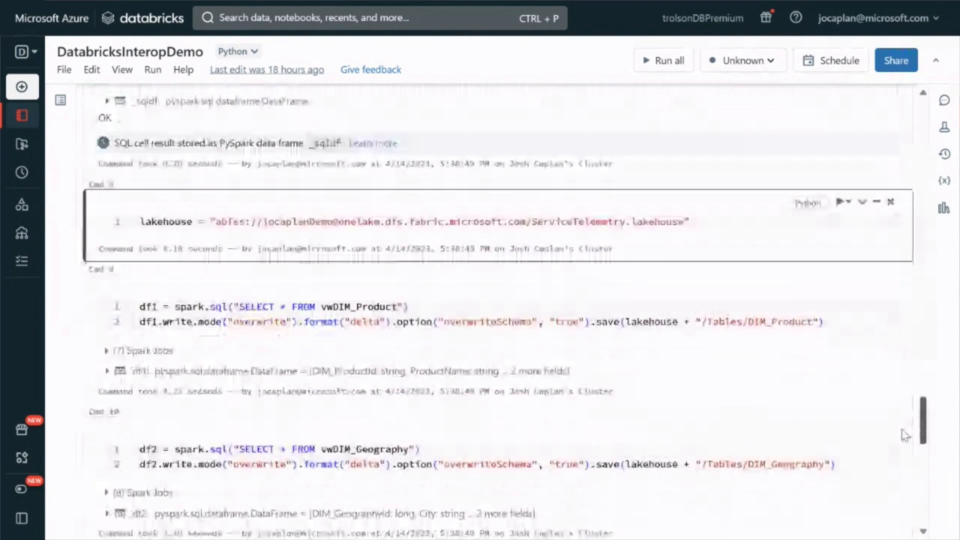
{"action": "left_click", "coordinate": [226, 212]}
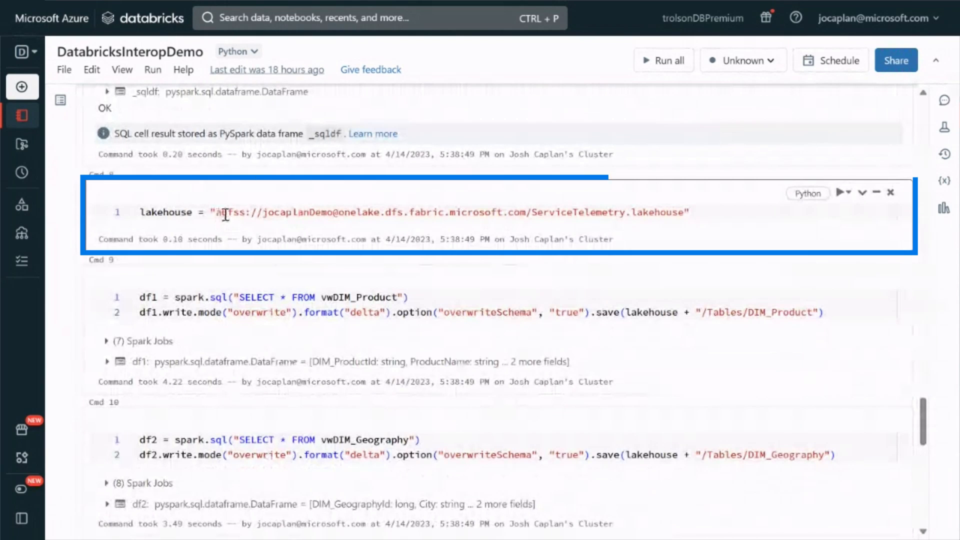
{"action": "mouse_move", "coordinate": [686, 232]}
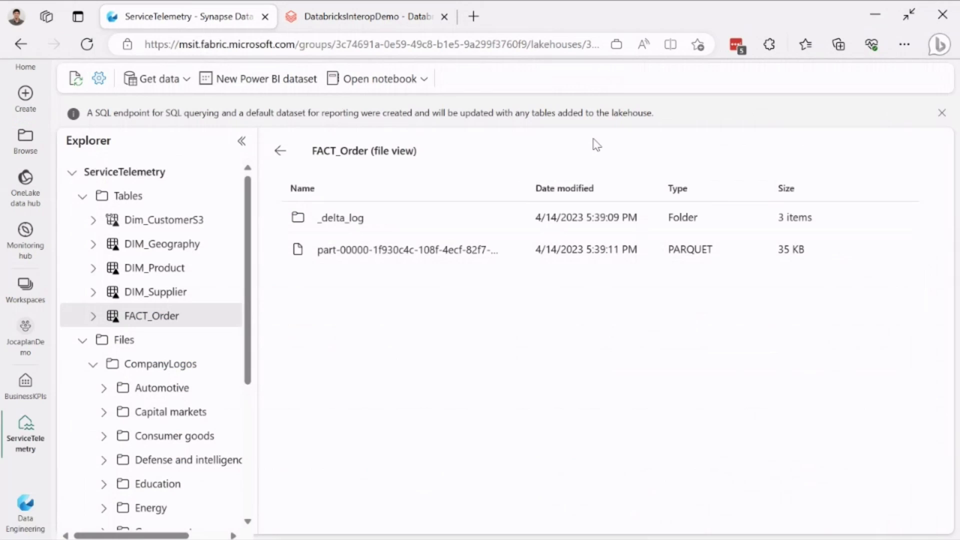
Step: Preview the Dim_CustomerS3 rows, then view its underlying _delta_log and parquet files
{"action": "left_click", "coordinate": [163, 219]}
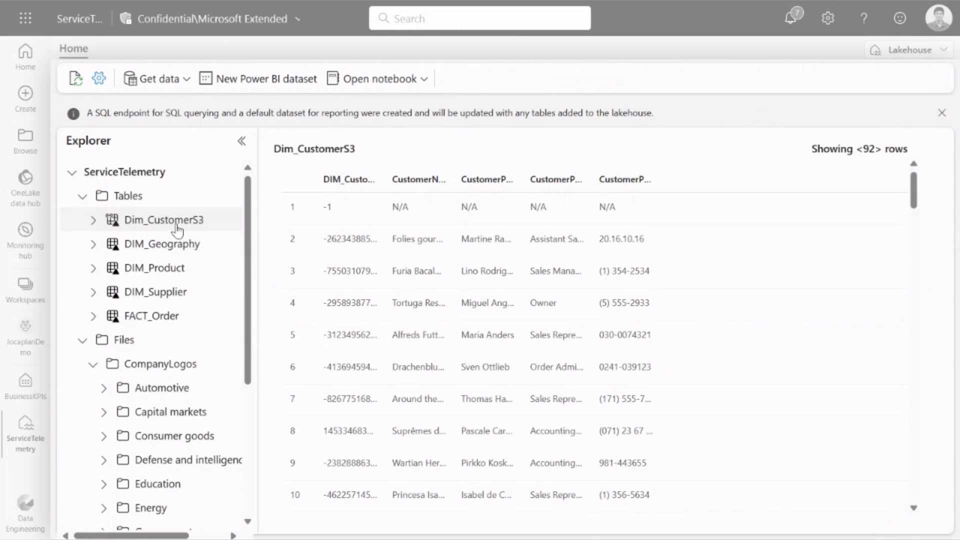
{"action": "right_click", "coordinate": [162, 220]}
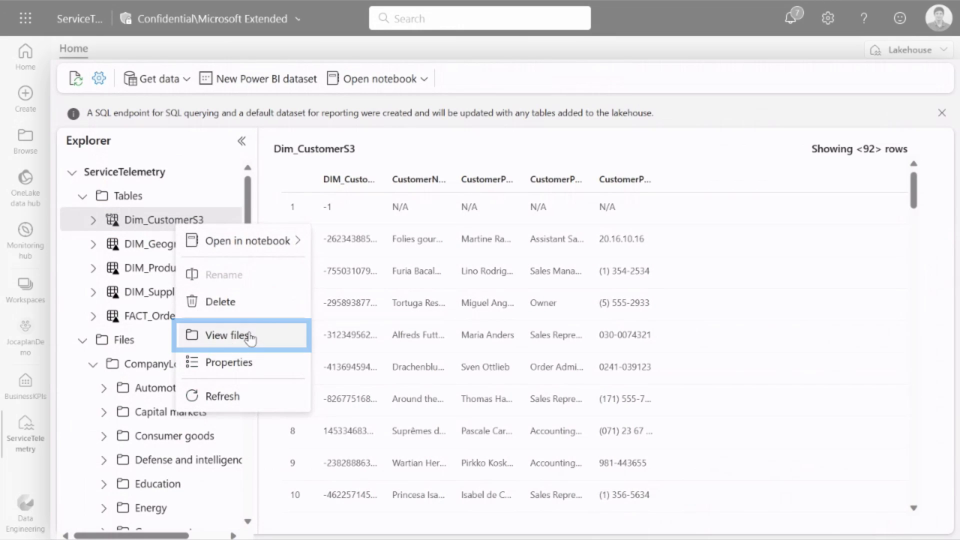
{"action": "left_click", "coordinate": [230, 335]}
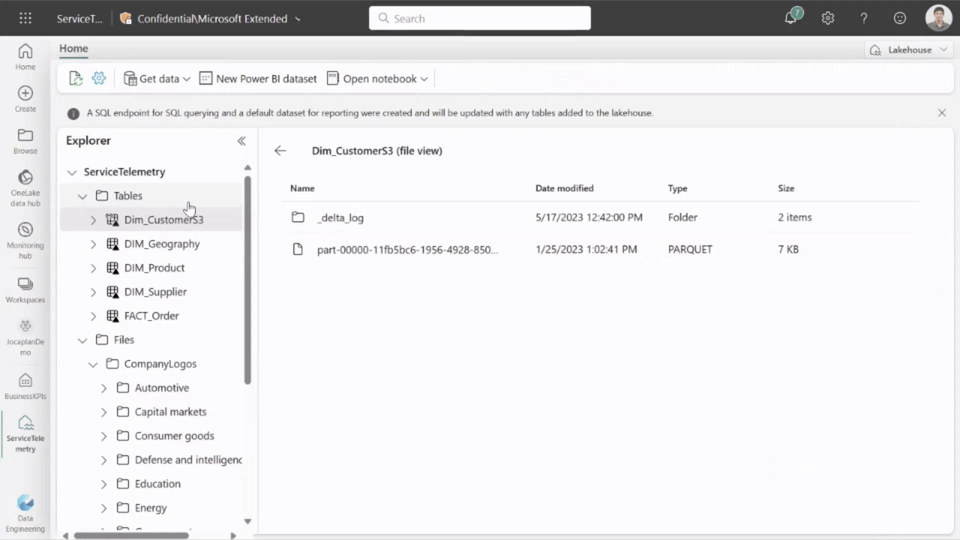
Step: Start a new shortcut under Tables with Microsoft OneLake as its source
{"action": "right_click", "coordinate": [164, 220]}
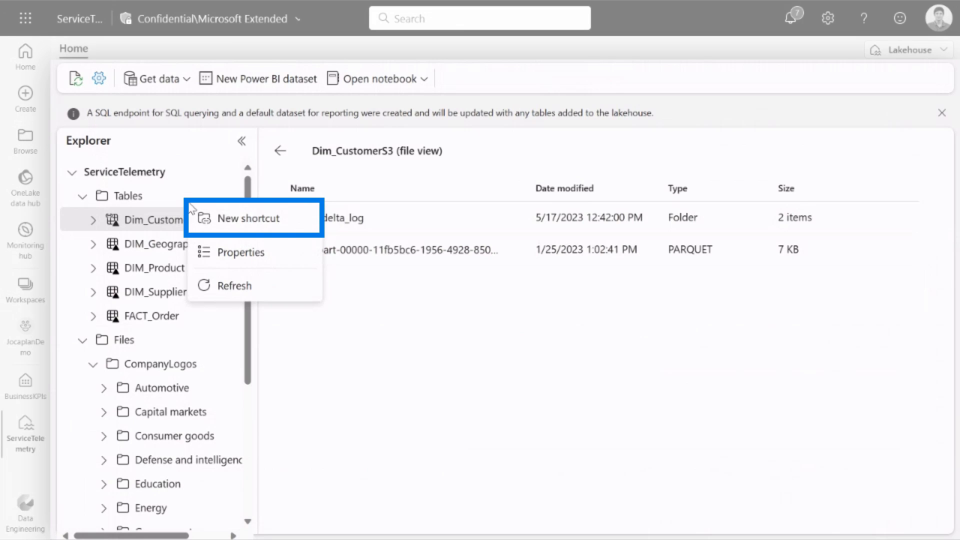
{"action": "mouse_move", "coordinate": [200, 215]}
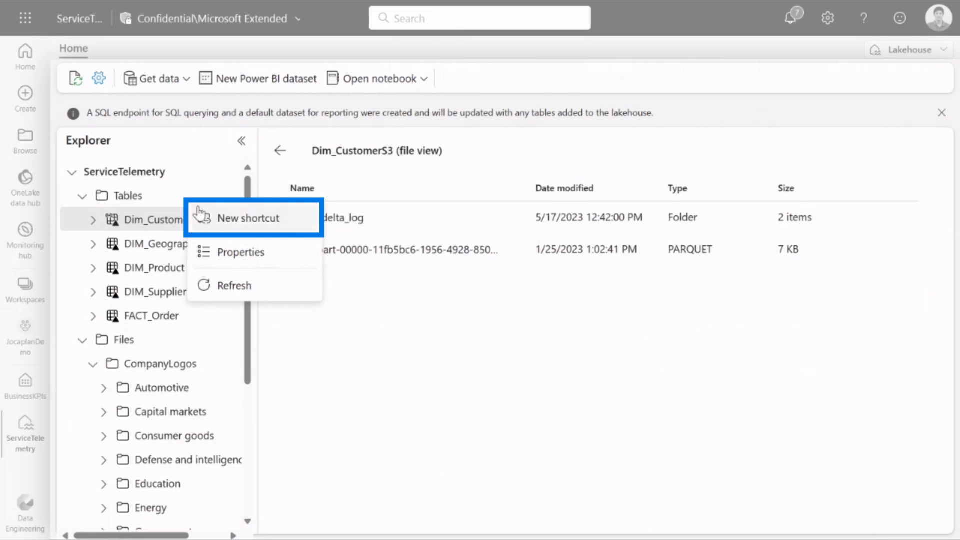
{"action": "left_click", "coordinate": [248, 219]}
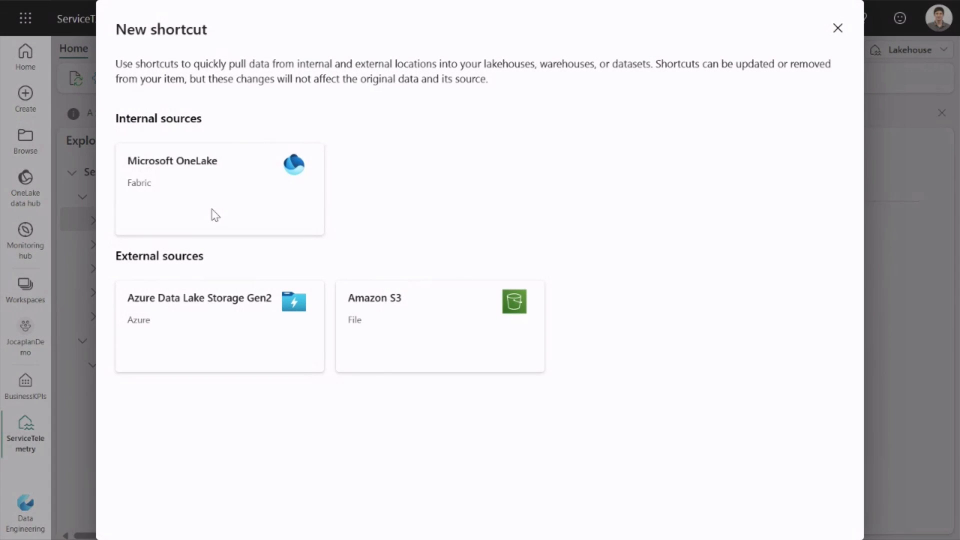
{"action": "left_click", "coordinate": [219, 189]}
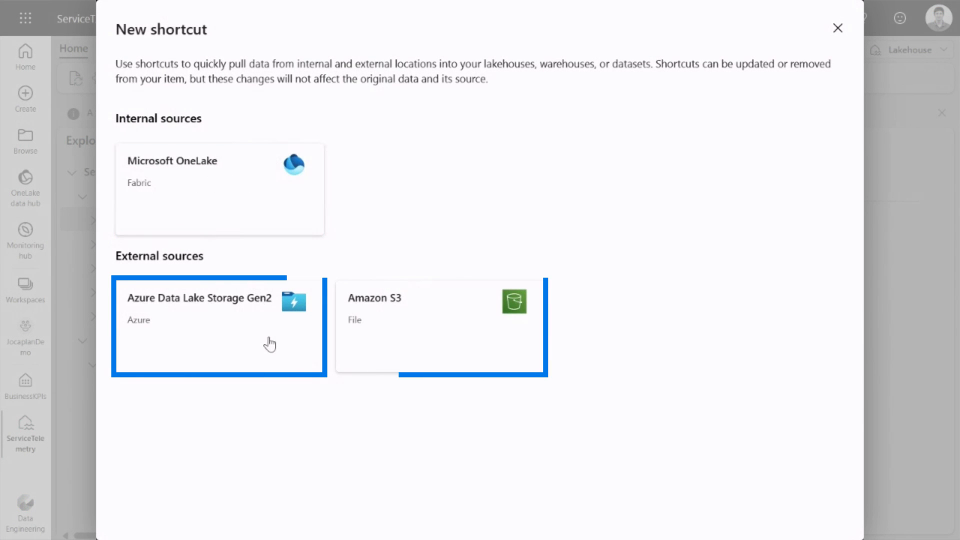
{"action": "left_click", "coordinate": [439, 326]}
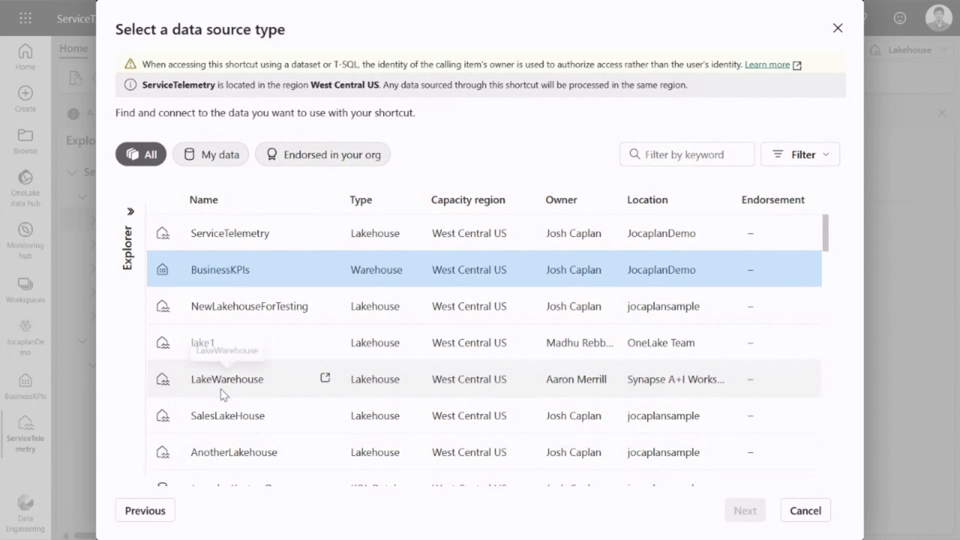
Step: Create a shortcut to the BusinessKPIs warehouse's dbo.Sales table in ServiceTelemetry
{"action": "left_click", "coordinate": [220, 270]}
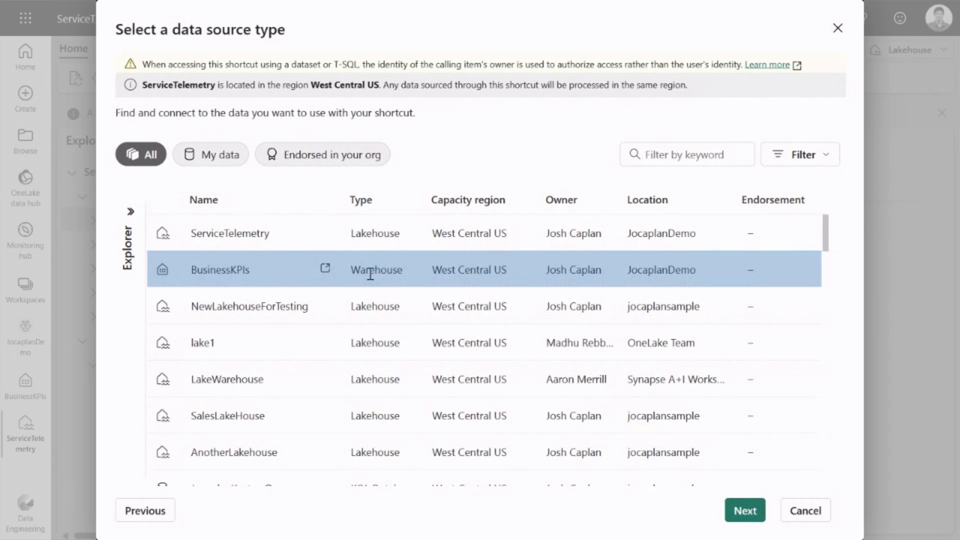
{"action": "left_click", "coordinate": [744, 510]}
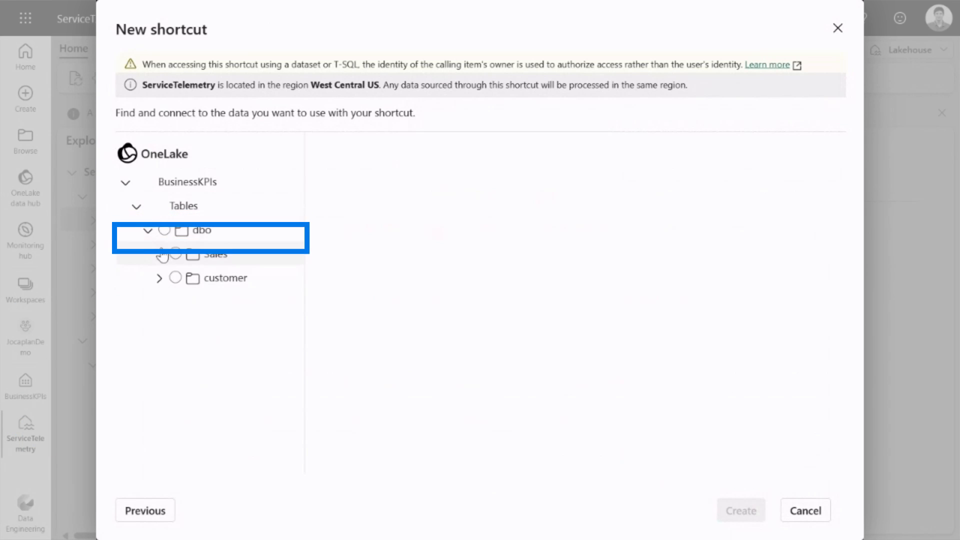
{"action": "left_click", "coordinate": [174, 254]}
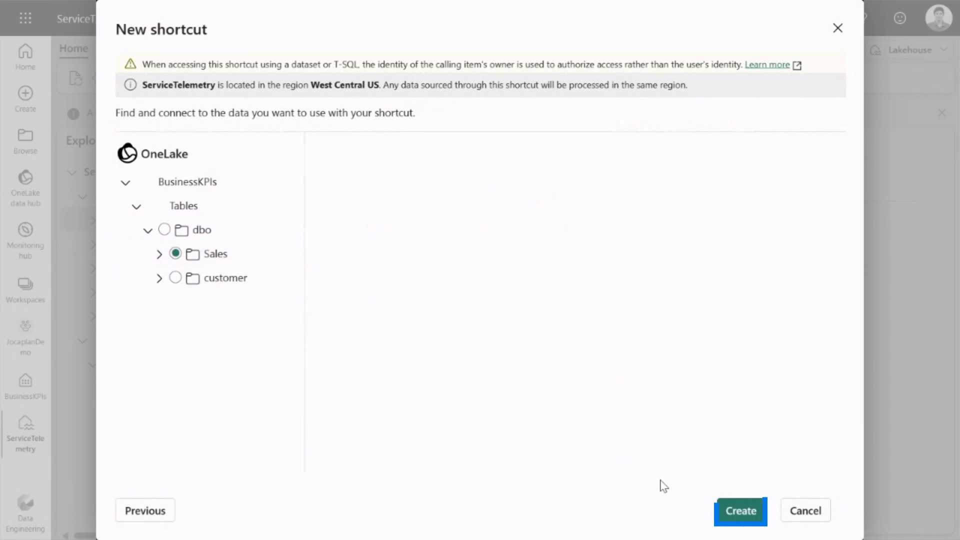
{"action": "left_click", "coordinate": [742, 510]}
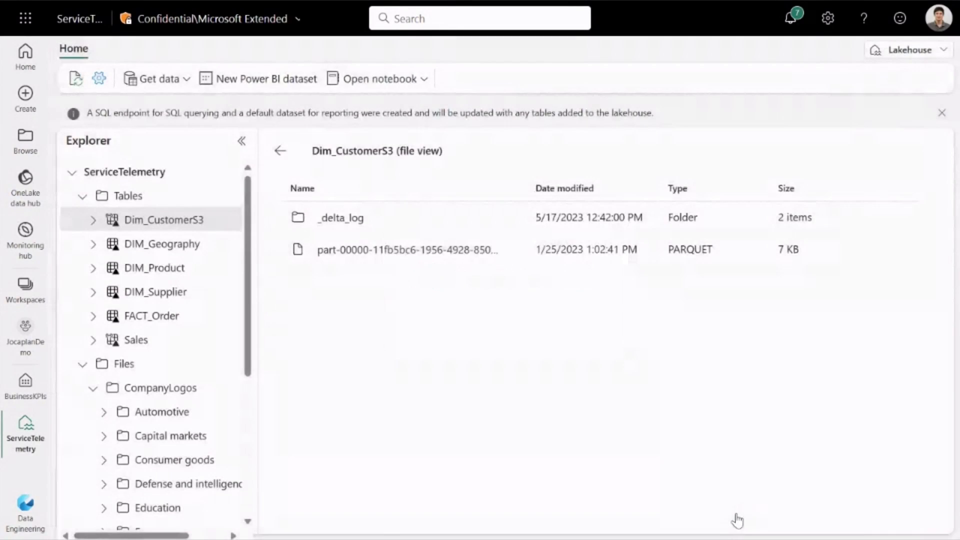
Step: Preview the Sales shortcut's Bannana shirt row, then open the BusinessKPIs warehouse query
{"action": "left_click", "coordinate": [136, 340]}
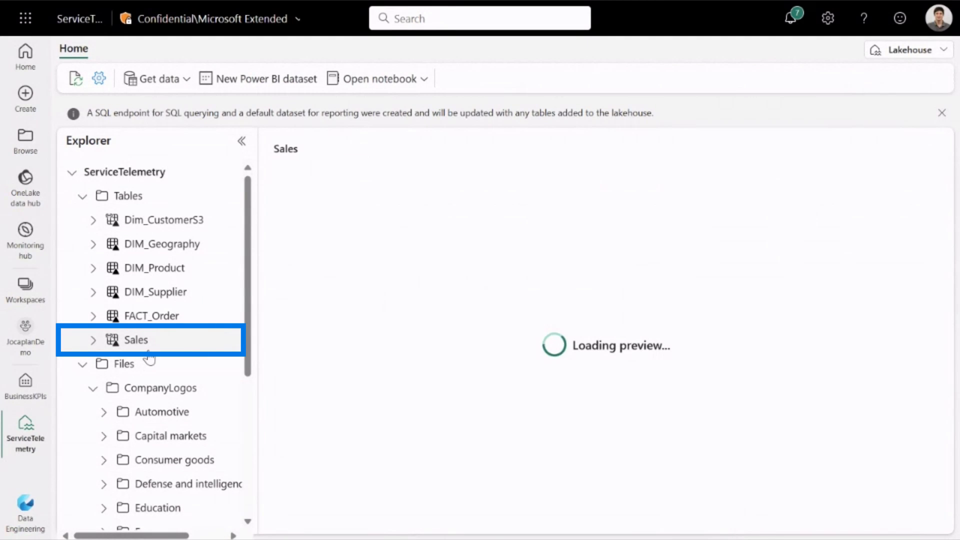
{"action": "left_click", "coordinate": [136, 340]}
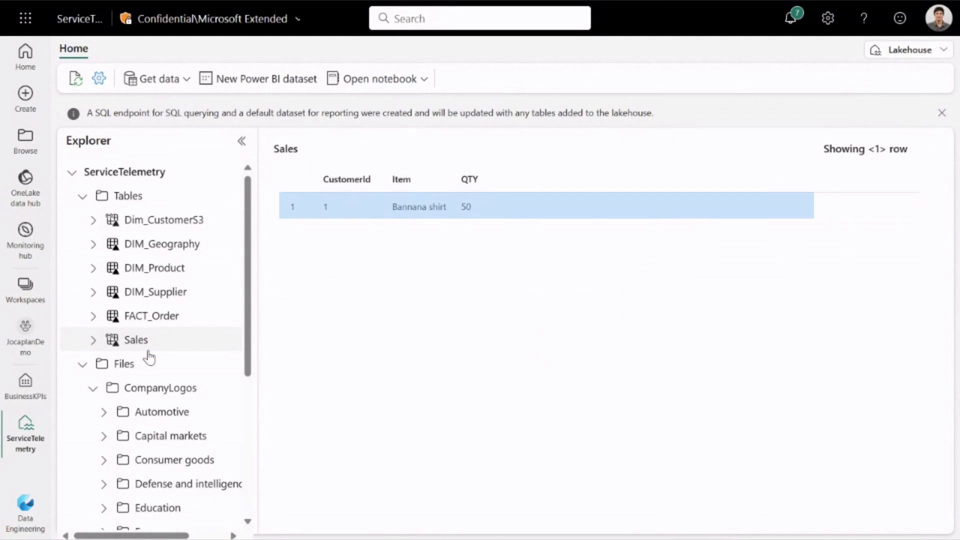
{"action": "left_click", "coordinate": [25, 390]}
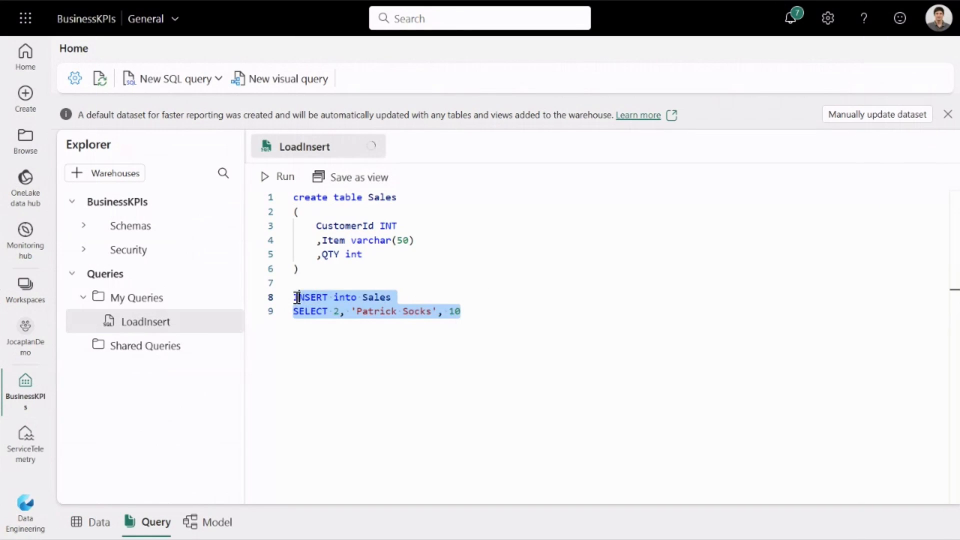
Step: Run the Patrick Socks INSERT, then check the ServiceTelemetry Sales shortcut for two rows
{"action": "left_click", "coordinate": [266, 177]}
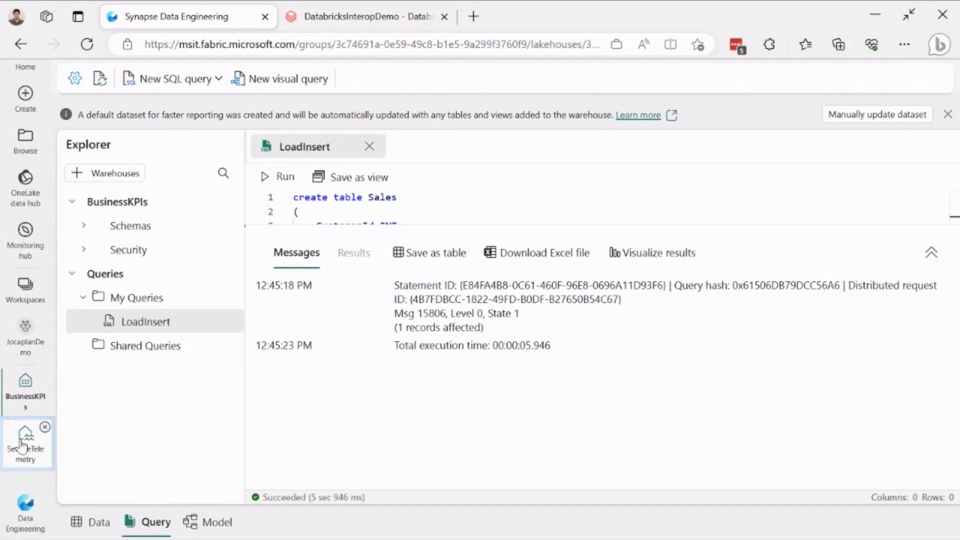
{"action": "left_click", "coordinate": [25, 442]}
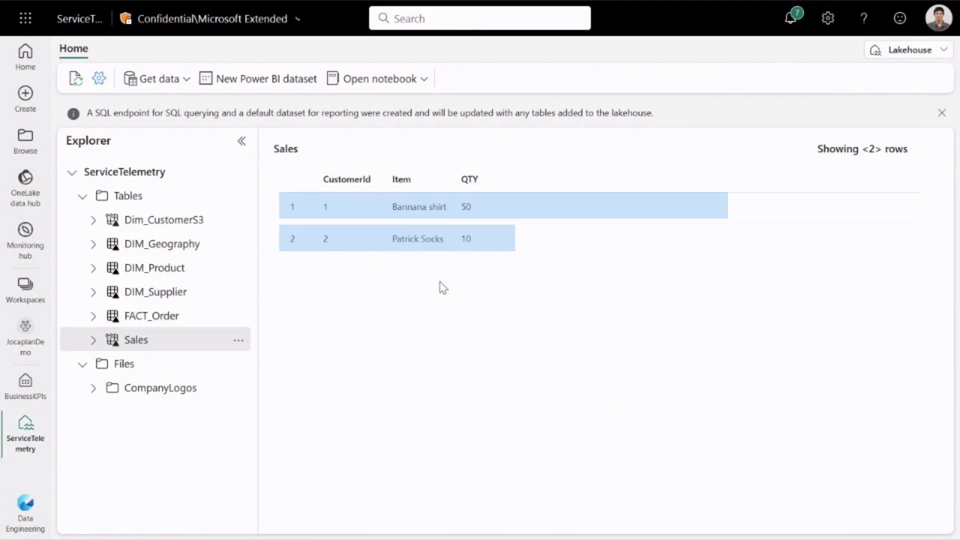